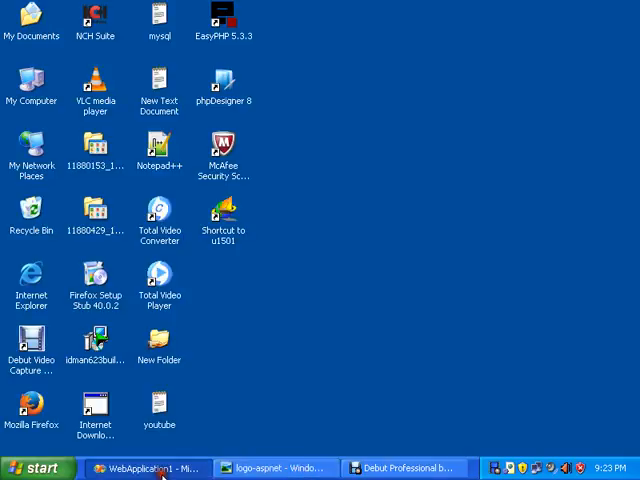
# Add new web forms WebForm1.aspx and WebForm2.aspx to the WebApplication1 project.
pyautogui.click(150, 467)
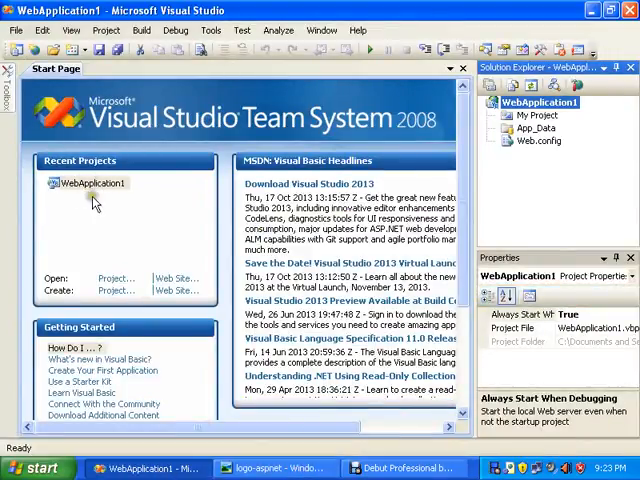
pyautogui.moveTo(531, 163)
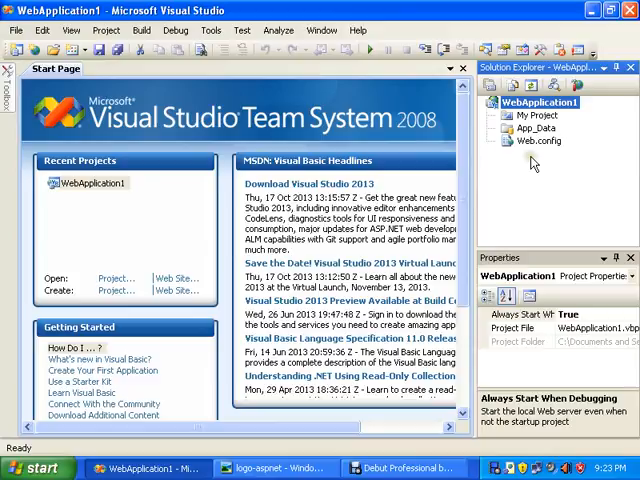
pyautogui.rightClick(535, 102)
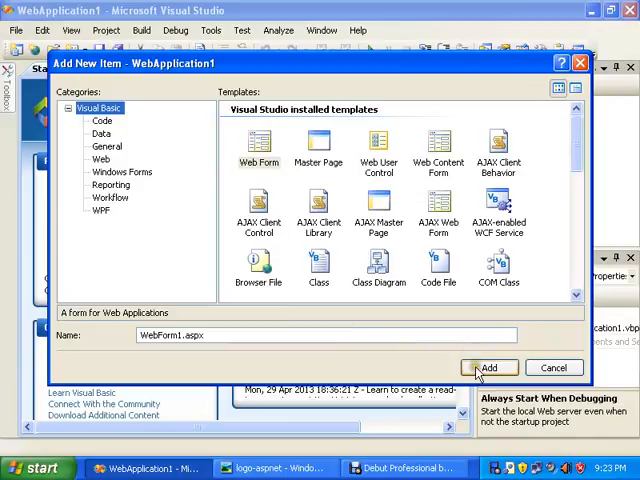
pyautogui.click(490, 367)
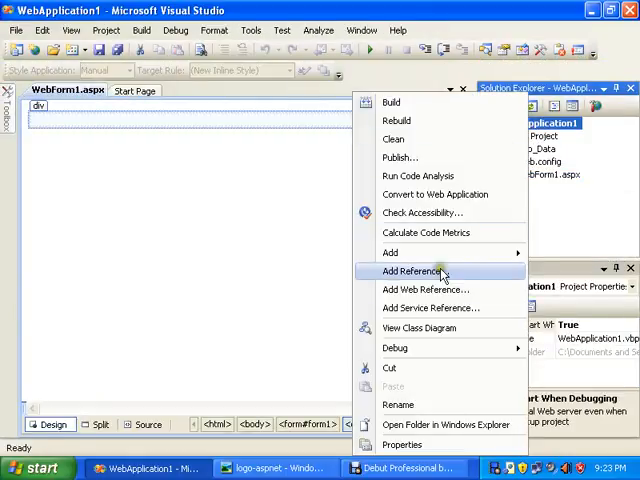
pyautogui.click(390, 252)
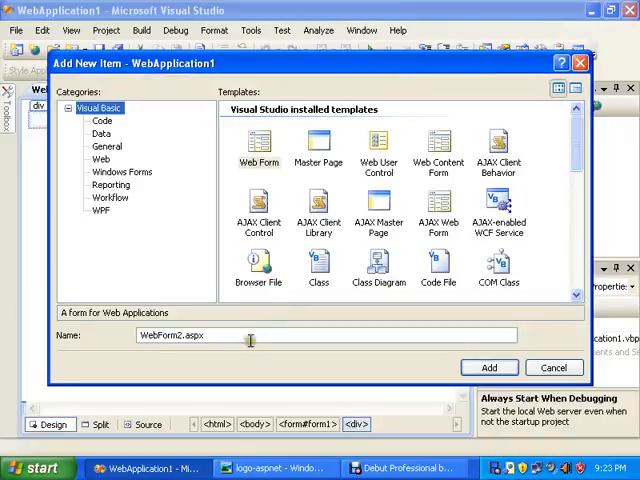
pyautogui.click(489, 366)
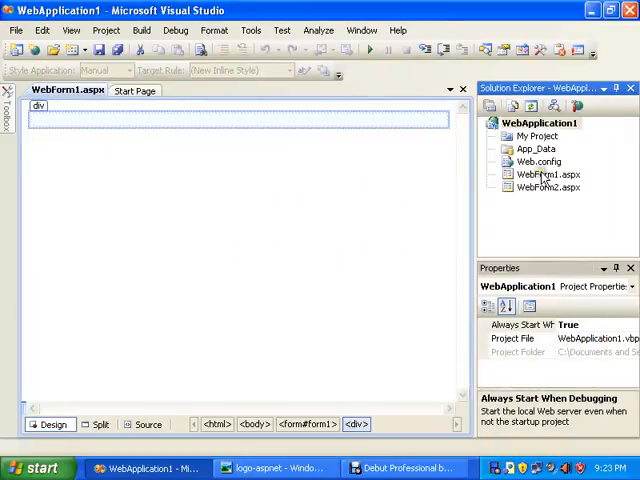
# Place two Label controls on WebForm2, and two TextBoxes plus a Button on WebForm1.
pyautogui.doubleClick(545, 187)
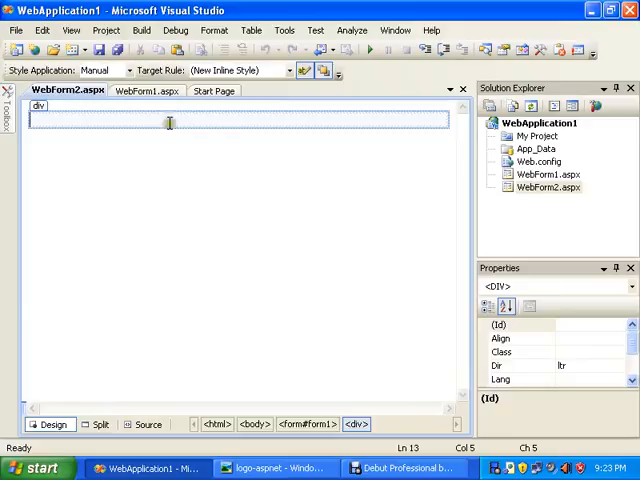
pyautogui.click(144, 90)
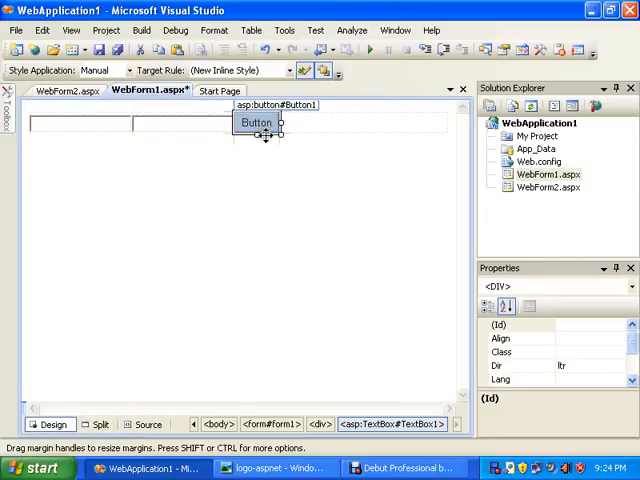
pyautogui.click(548, 188)
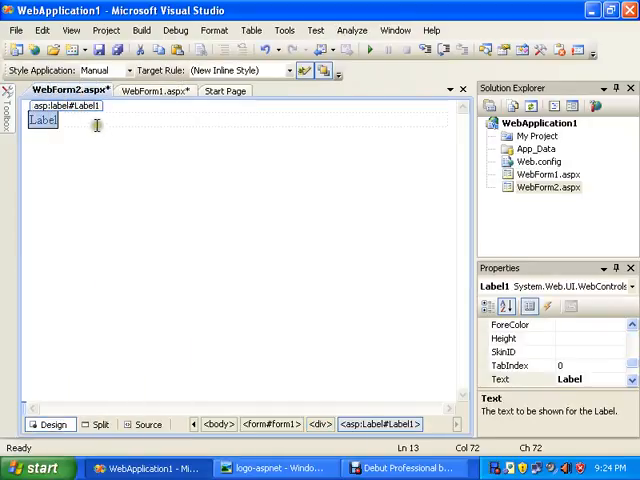
pyautogui.click(42, 120)
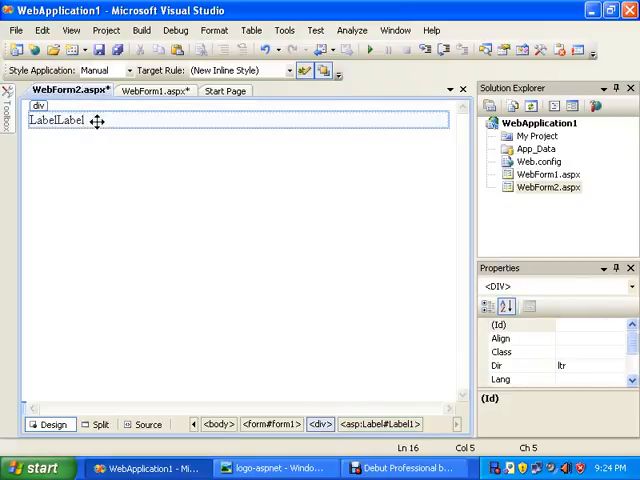
pyautogui.click(50, 122)
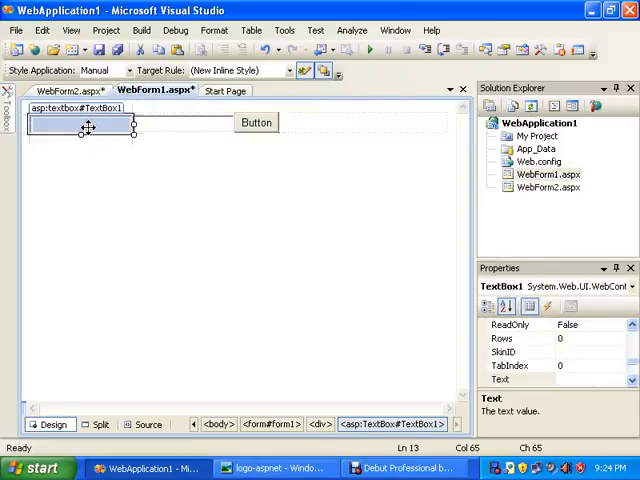
pyautogui.moveTo(97, 128)
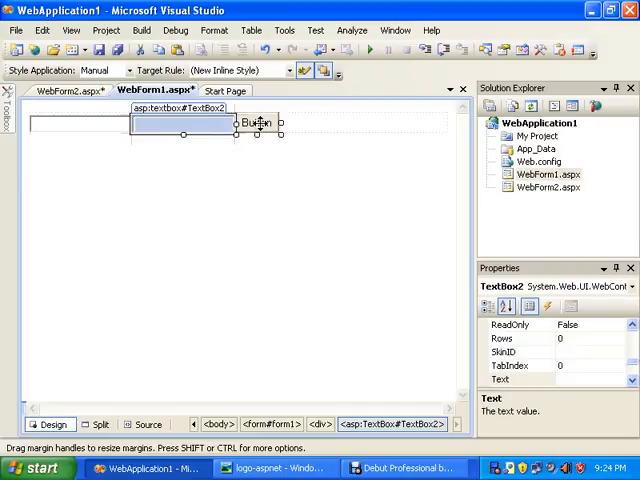
# In Button1_Click, begin Response.Redirect("webform2.aspx?fname=".
pyautogui.doubleClick(256, 122)
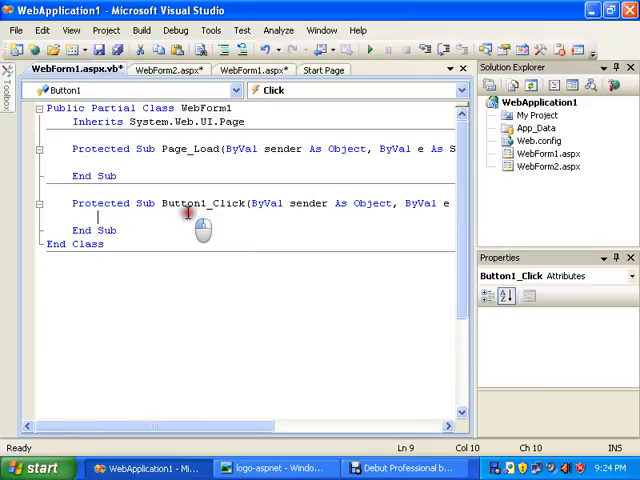
pyautogui.write('Response .')
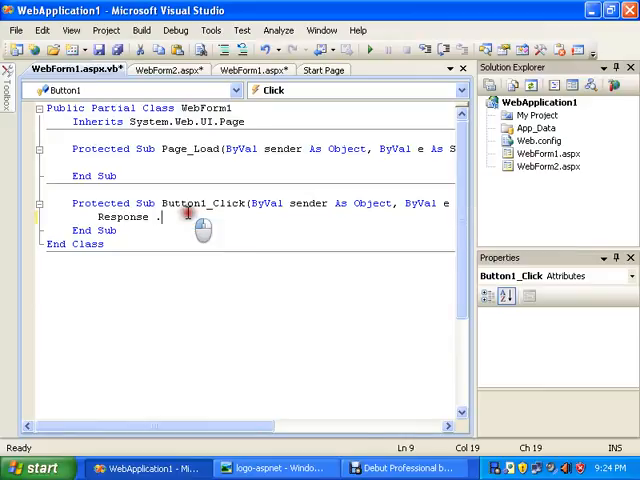
pyautogui.write('Redirect')
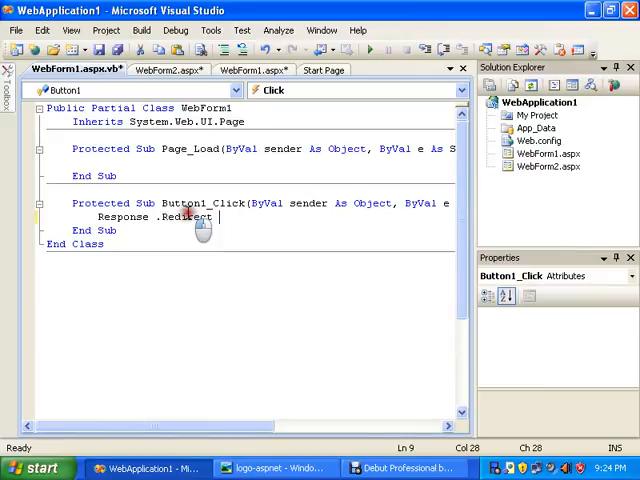
pyautogui.write('=')
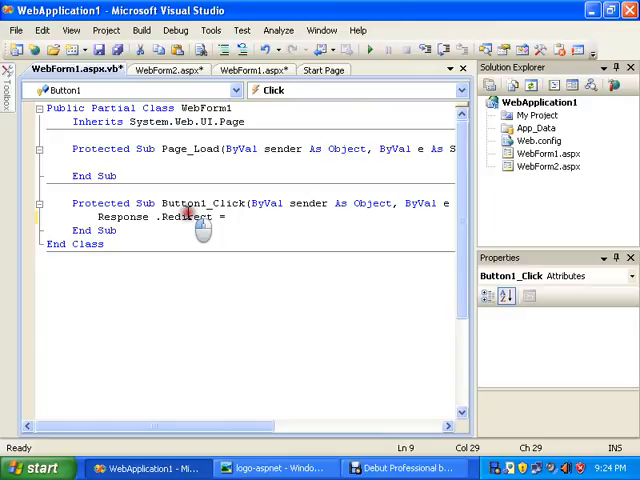
pyautogui.press('Backspace')
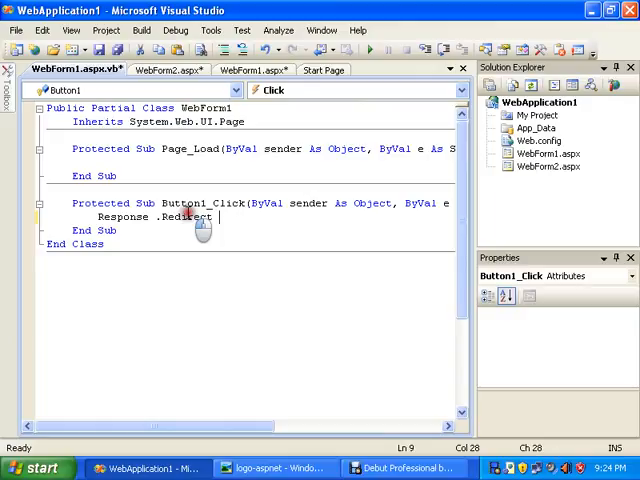
pyautogui.write('(')
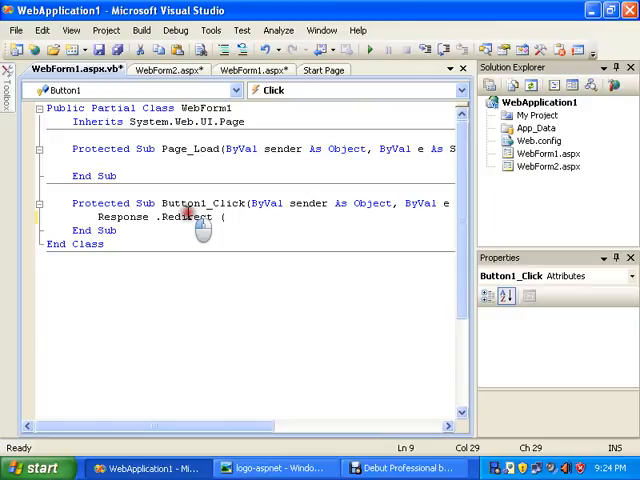
pyautogui.write('"webfor')
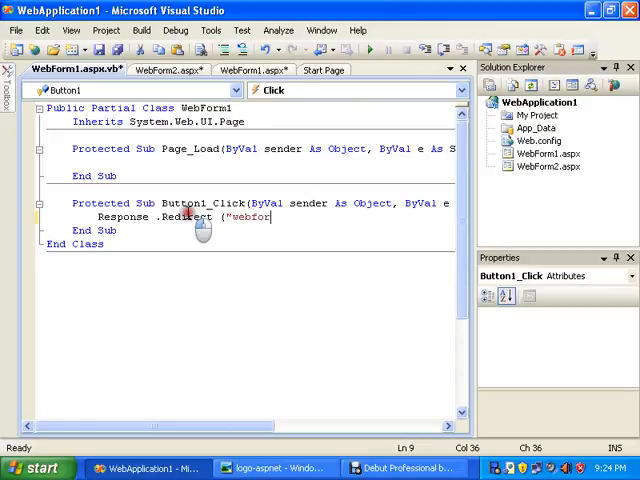
pyautogui.write('2')
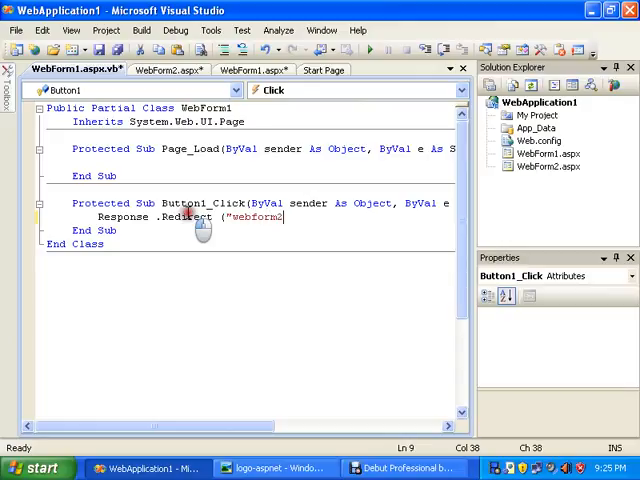
pyautogui.write('.aspx')
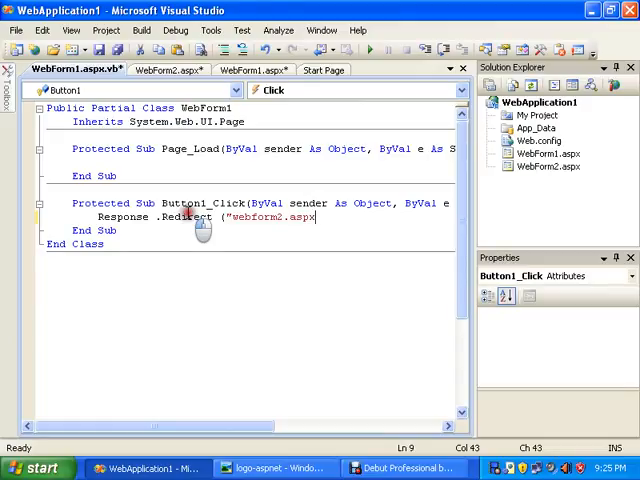
pyautogui.write('?')
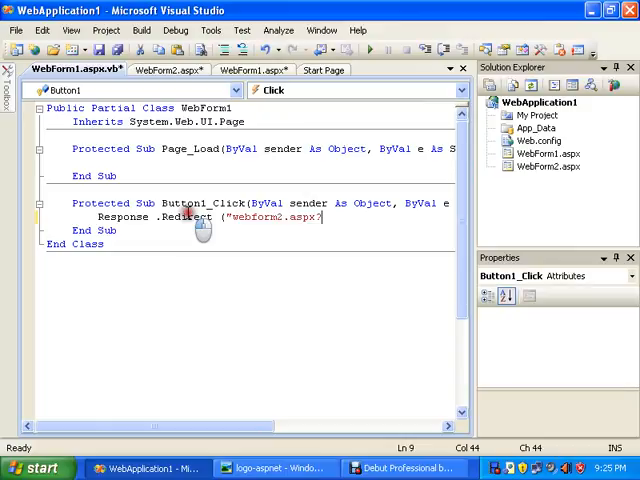
pyautogui.write('fname')
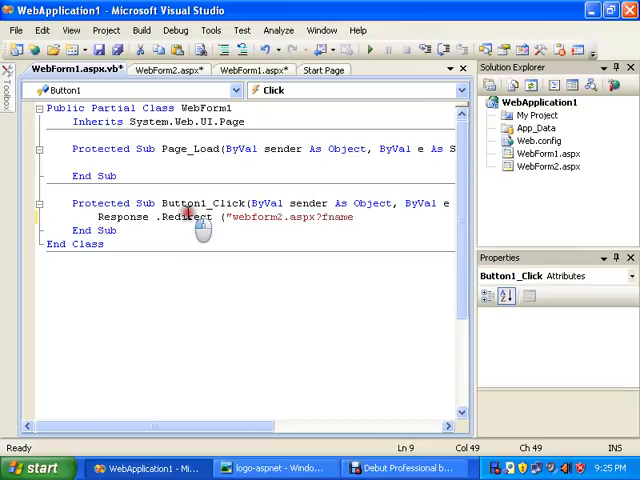
pyautogui.write('=')
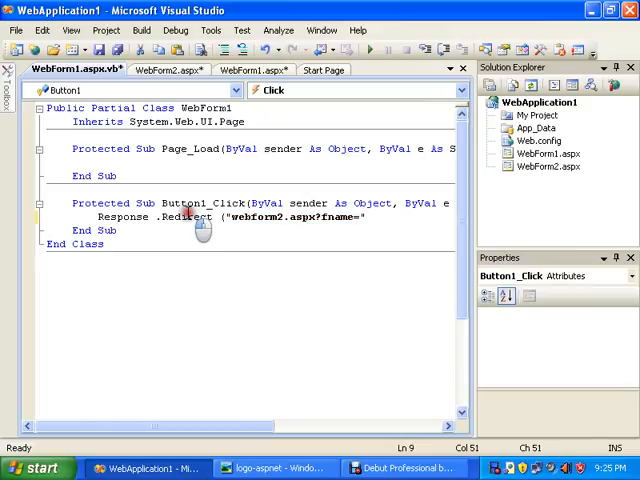
# Append TextBox1.Text and a lastname parameter to the redirect URL.
pyautogui.write('t')
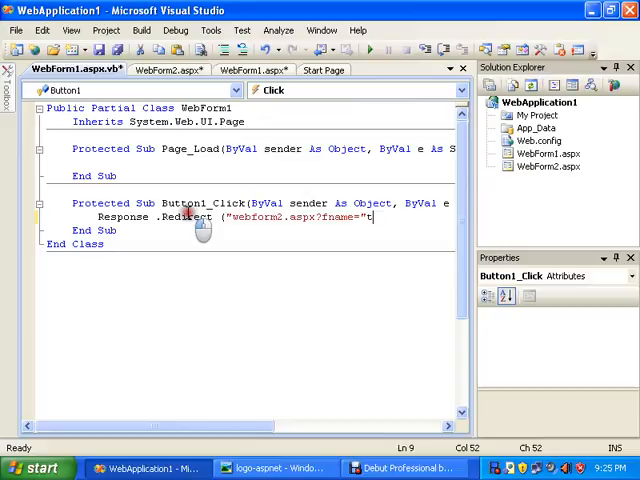
pyautogui.press('Backspace')
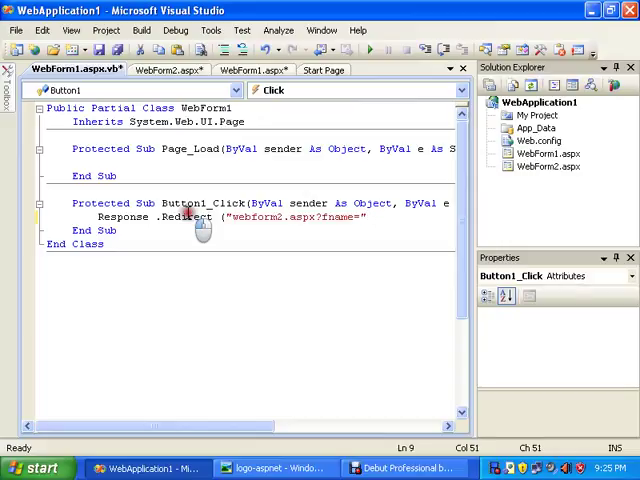
pyautogui.write('+')
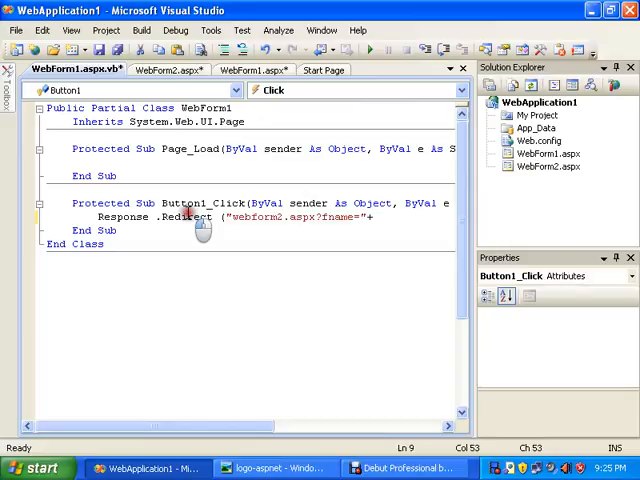
pyautogui.write('text')
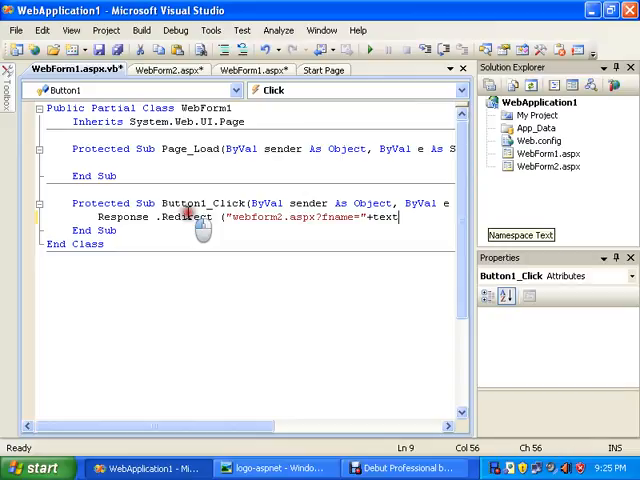
pyautogui.write('TextBox1 .Text')
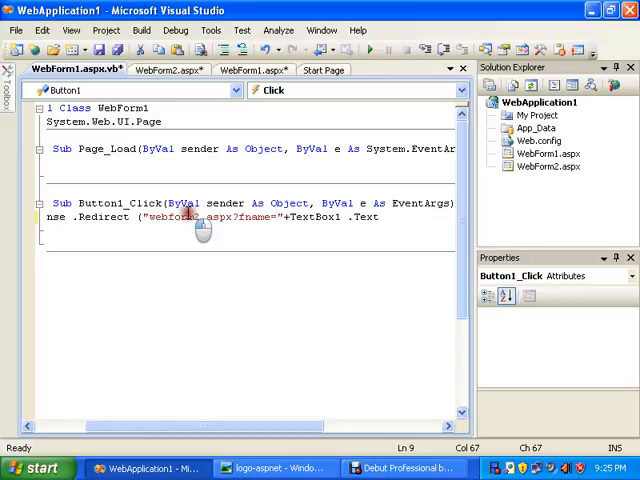
pyautogui.write('+')
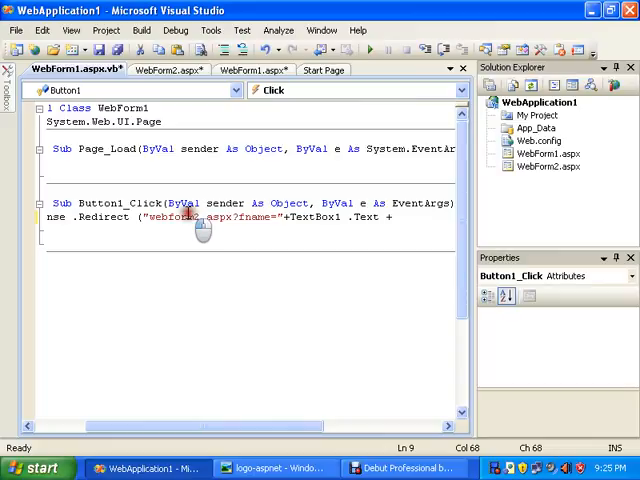
pyautogui.write('""')
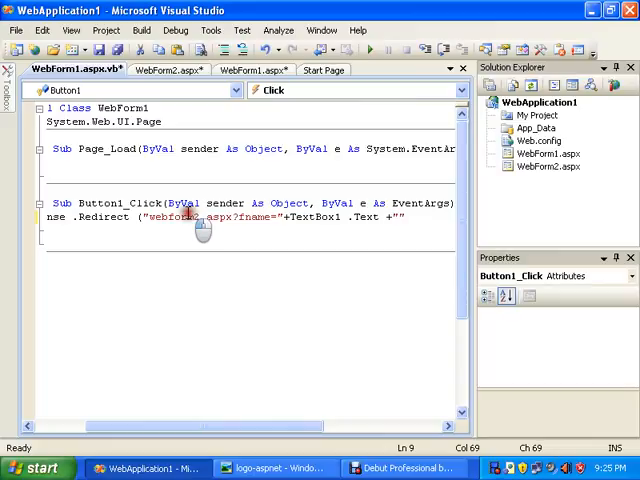
pyautogui.write('lastname=')
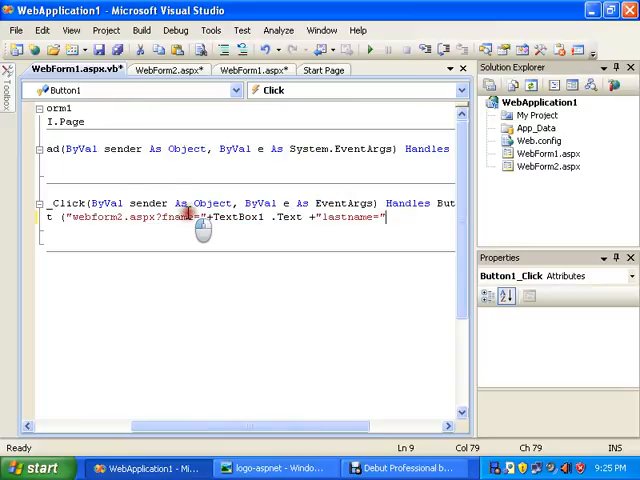
pyautogui.write('text')
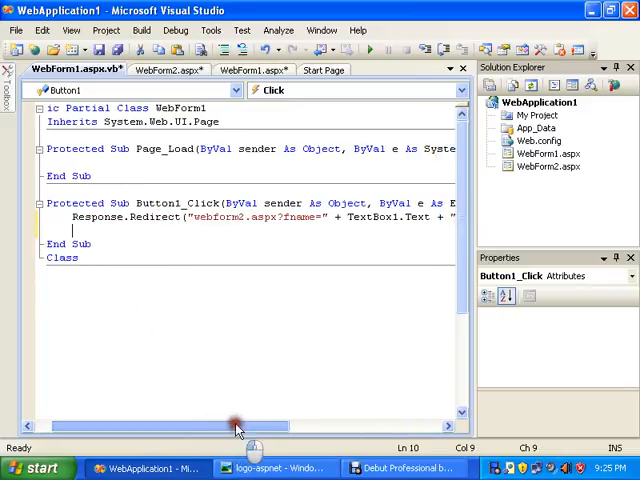
# In Page_Load, declare s As String and assign it the fname query string value.
pyautogui.hscroll(3)
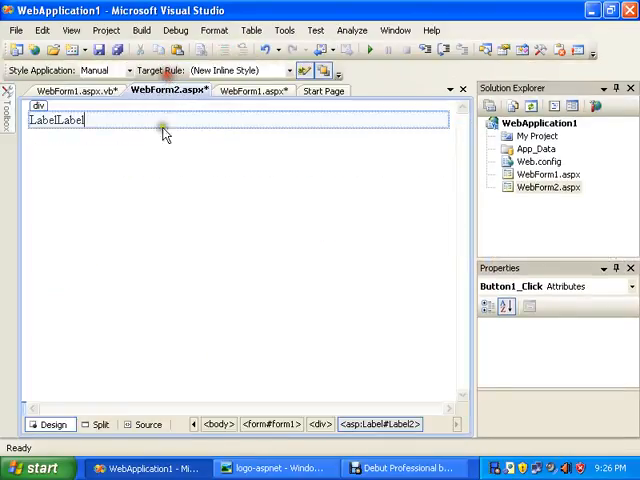
pyautogui.click(66, 120)
pyautogui.write('Dim s')
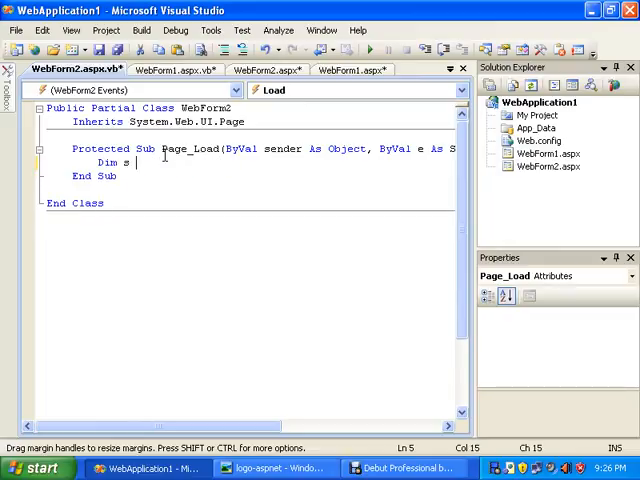
pyautogui.write('As string')
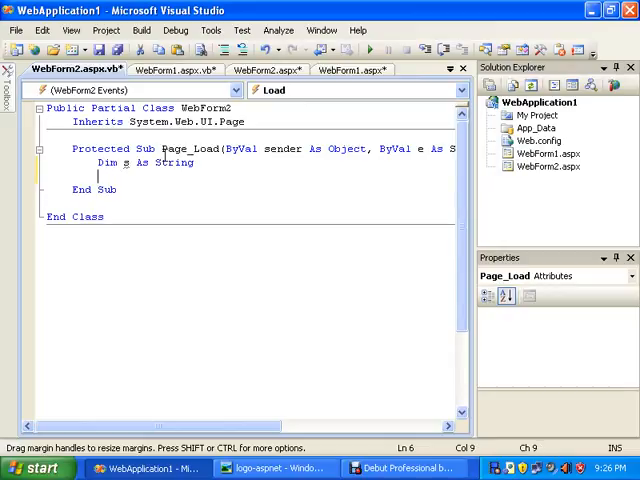
pyautogui.write('s=')
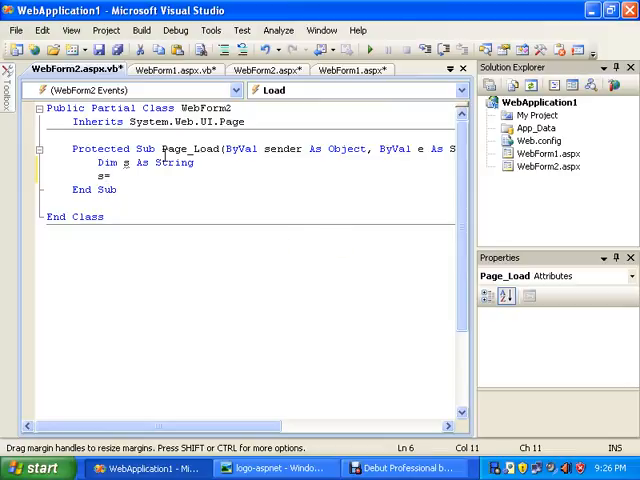
pyautogui.write('request.QueryString')
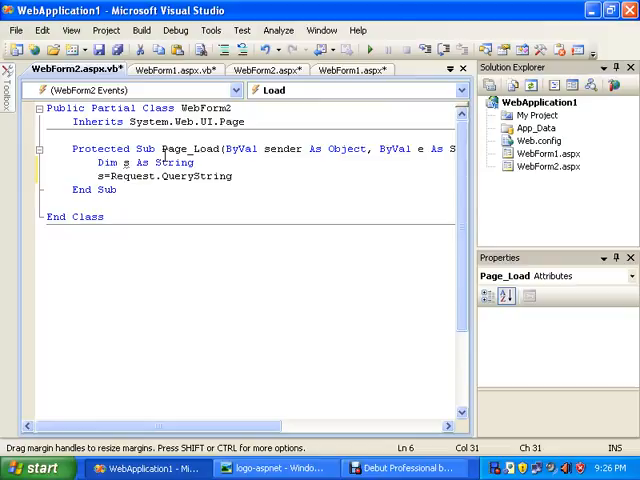
pyautogui.write('(')
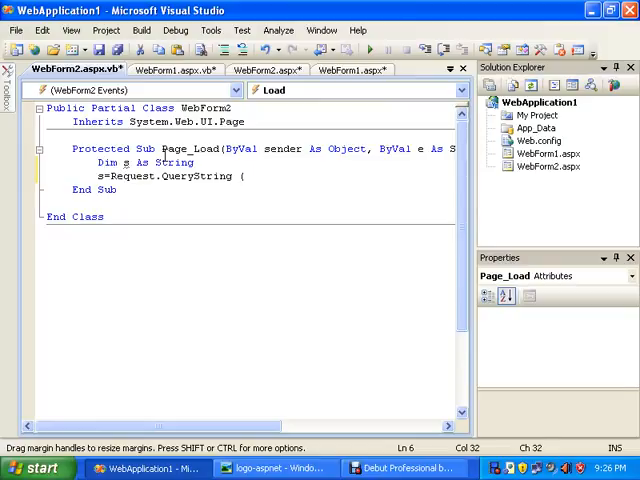
pyautogui.write(')')
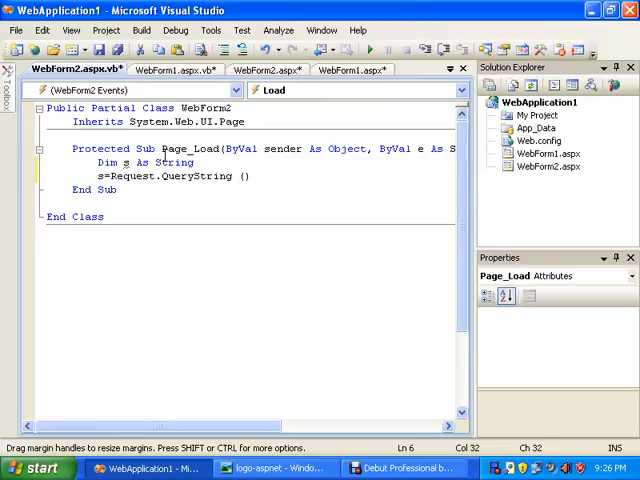
pyautogui.write('"f"')
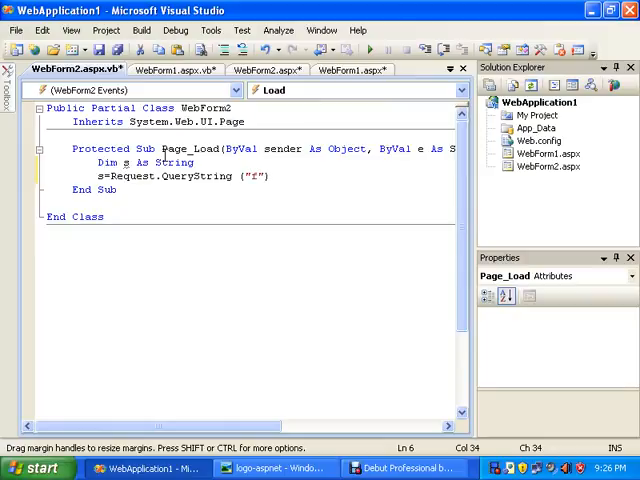
pyautogui.write('name')
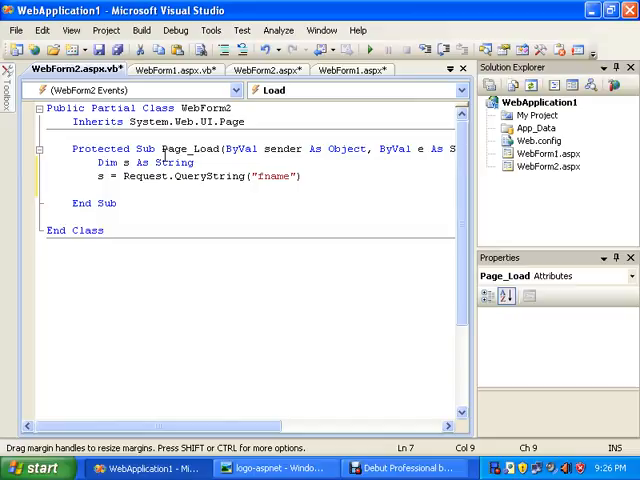
# Declare t As String and assign it Request.QueryString("lastname").
pyautogui.write('Dim')
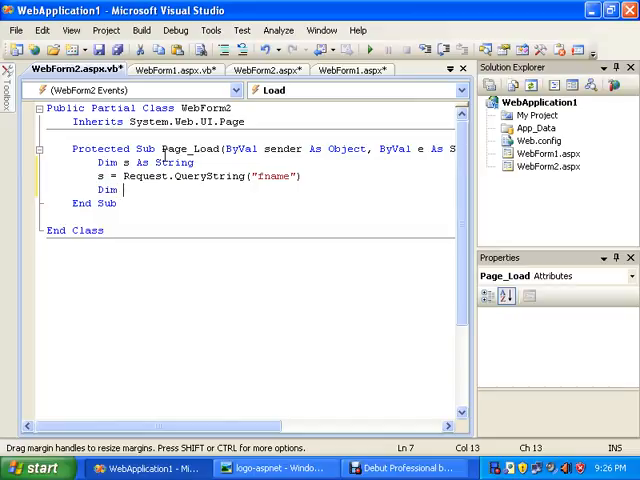
pyautogui.write('t As String')
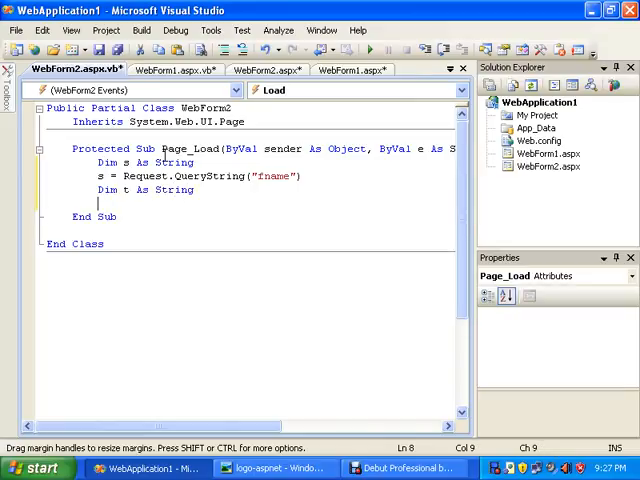
pyautogui.write('t=')
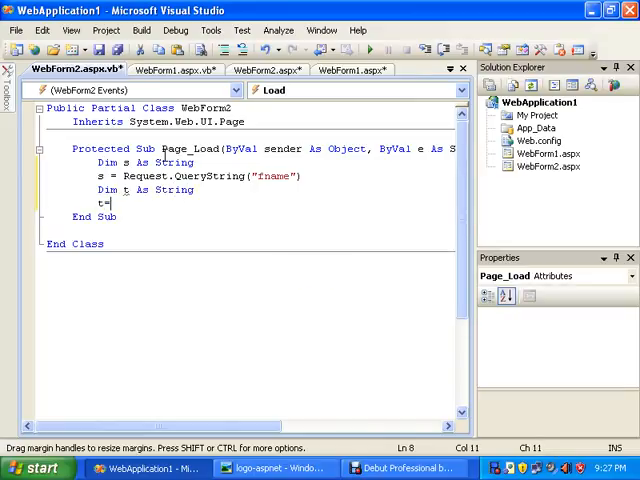
pyautogui.write('Request .')
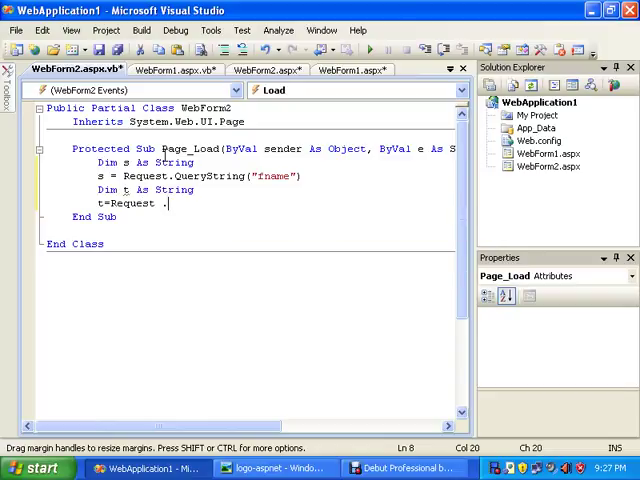
pyautogui.write('QueryString')
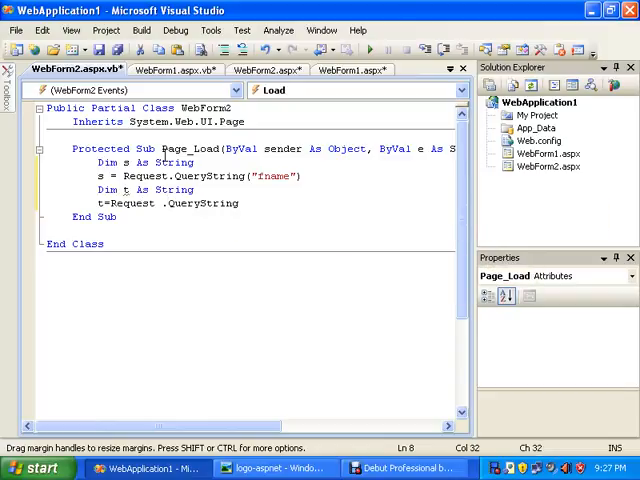
pyautogui.write('(')
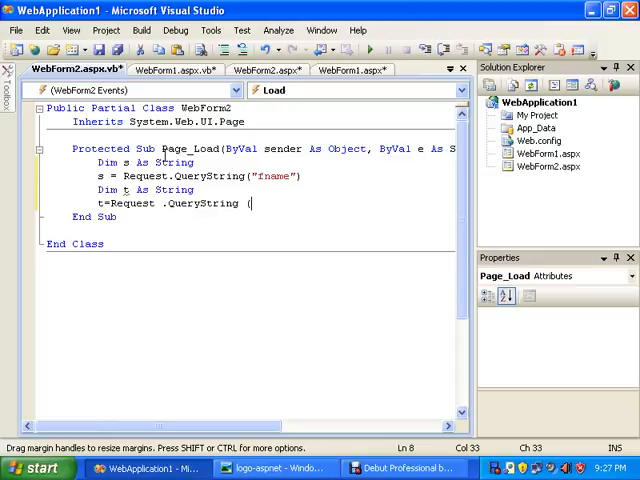
pyautogui.write('"')
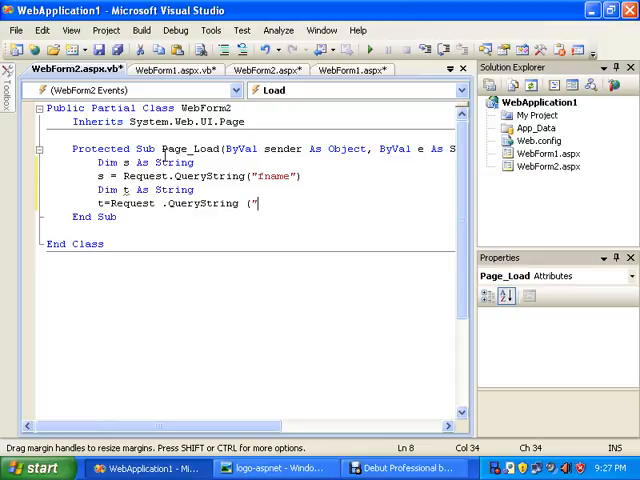
pyautogui.write('l')
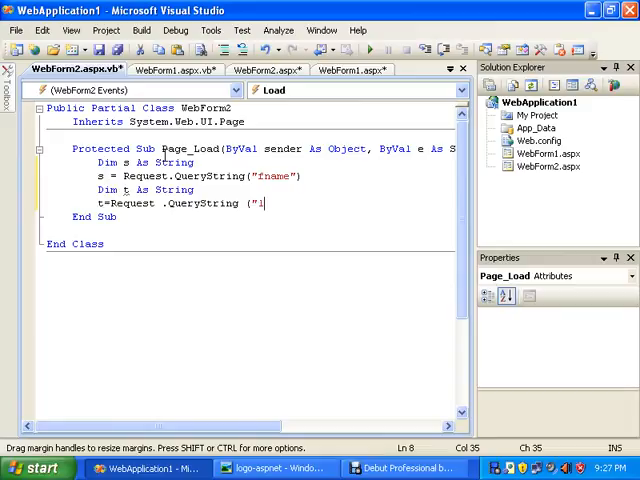
pyautogui.write('lastname')
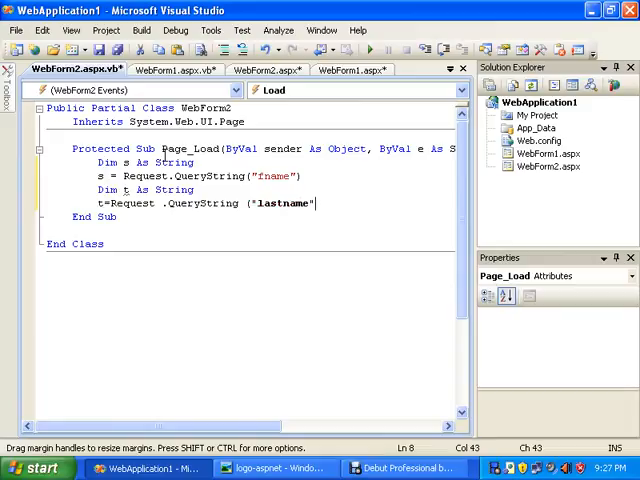
pyautogui.write(')')
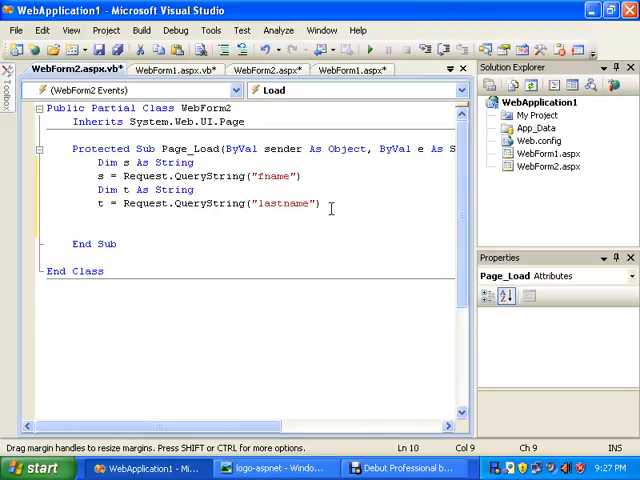
# Set Label1.Text = s and Label2.Text = t in WebForm2's Page_Load.
pyautogui.write('Label')
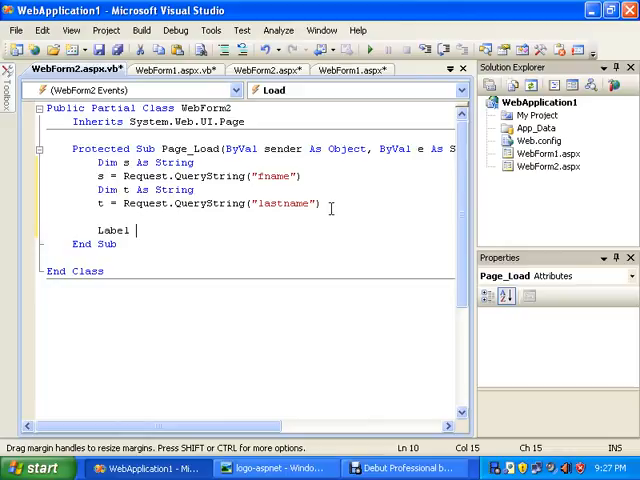
pyautogui.write('1')
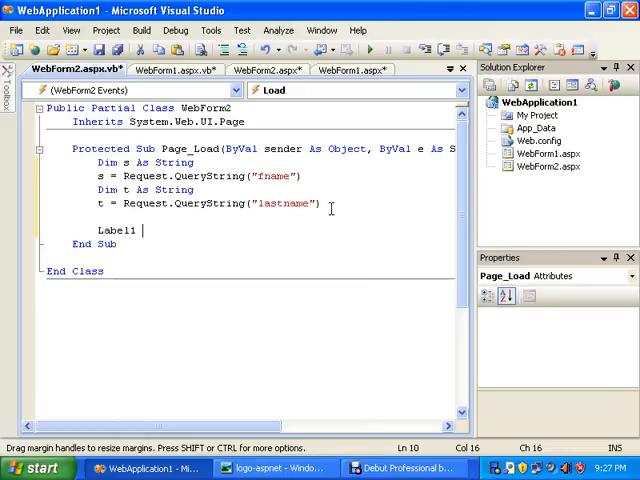
pyautogui.write('.Text')
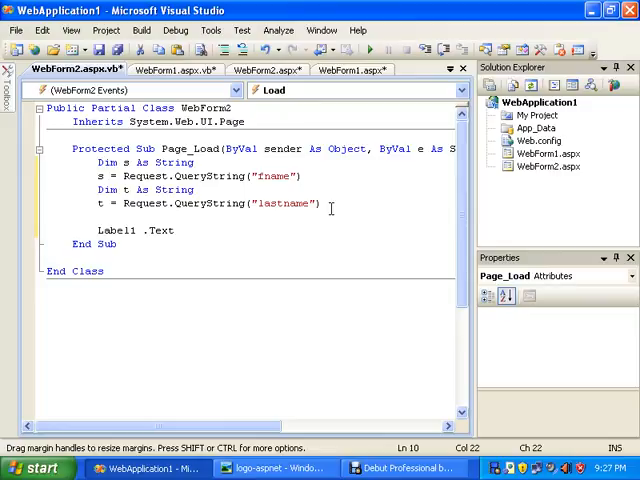
pyautogui.write('=s')
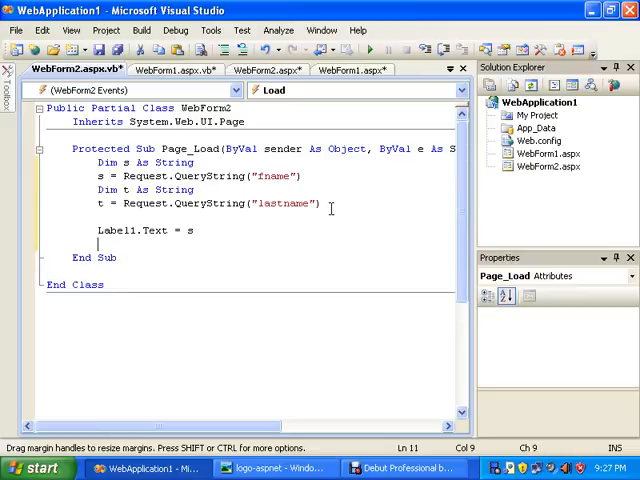
pyautogui.write('Label2')
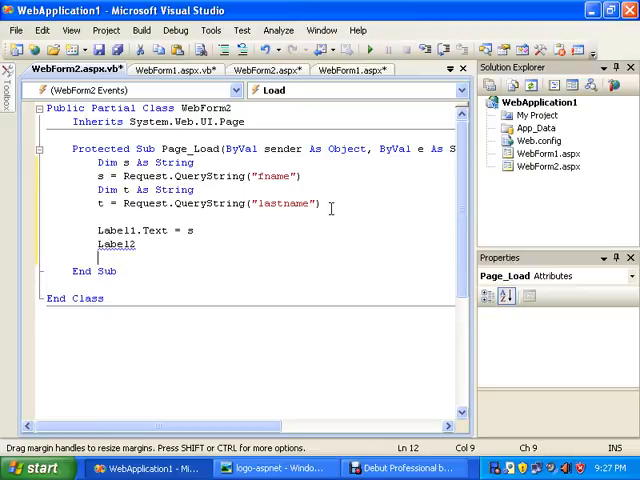
pyautogui.click(138, 230)
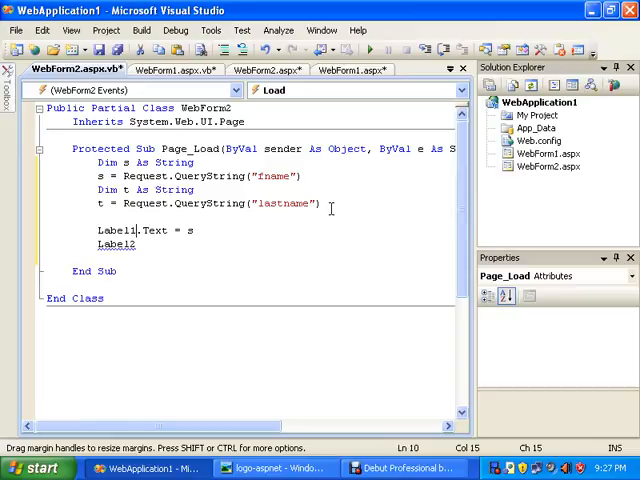
pyautogui.write('.Text')
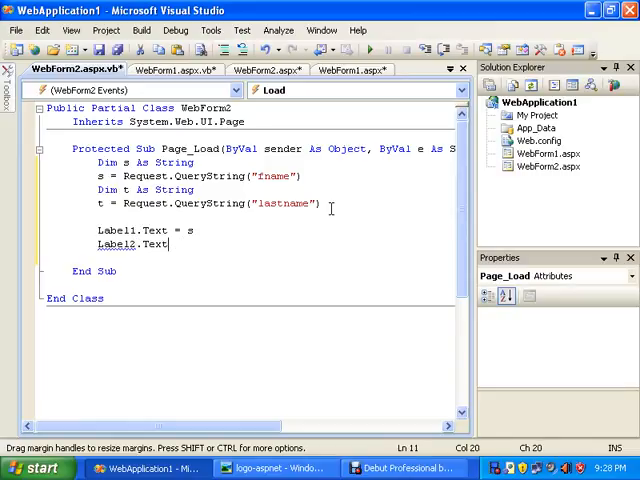
pyautogui.write('=t')
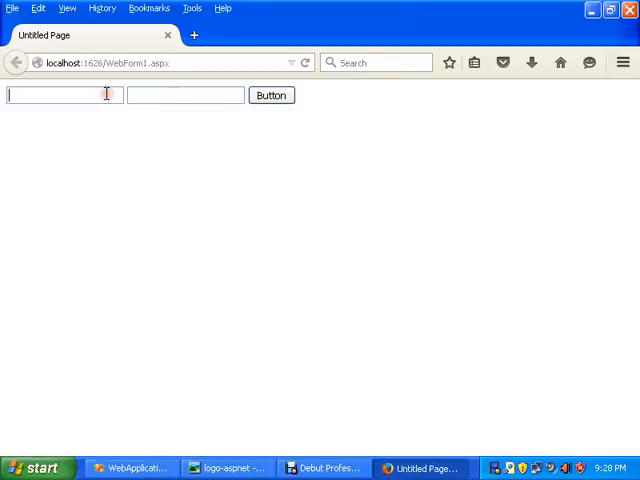
# Enter first name sajjad and last name shakir on WebForm1 and submit.
pyautogui.write('sajja')
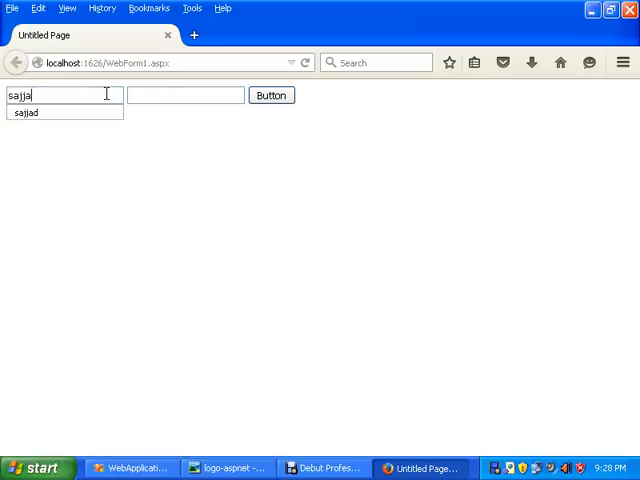
pyautogui.click(40, 112)
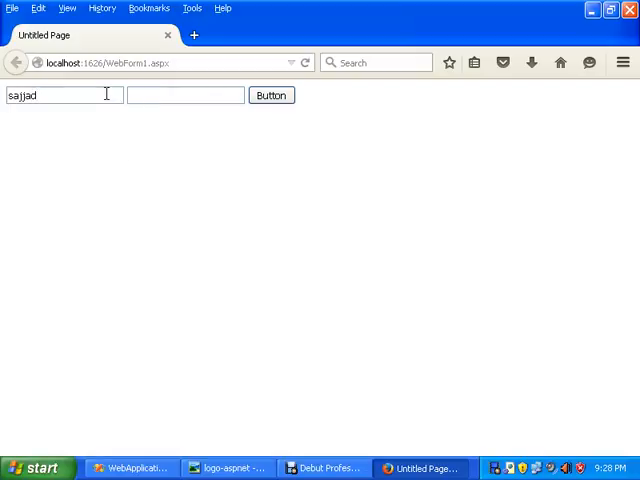
pyautogui.write('shakir')
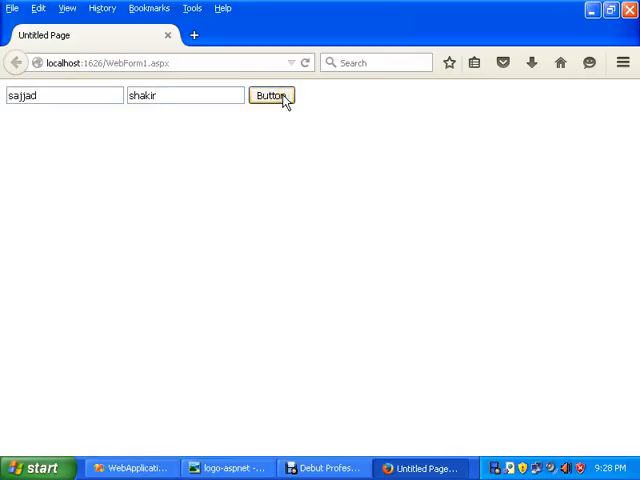
pyautogui.click(270, 97)
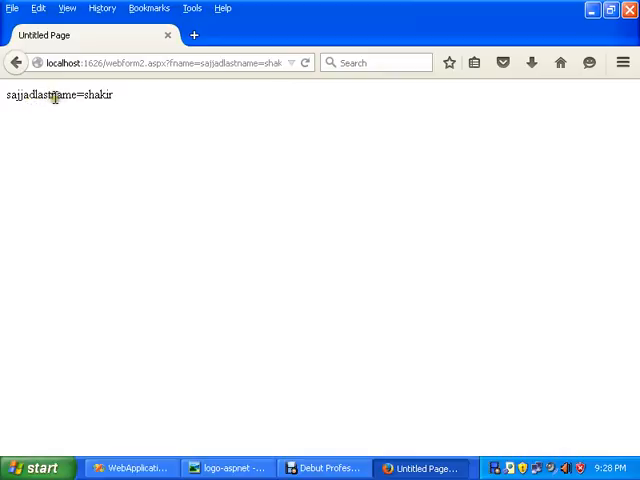
pyautogui.moveTo(57, 97)
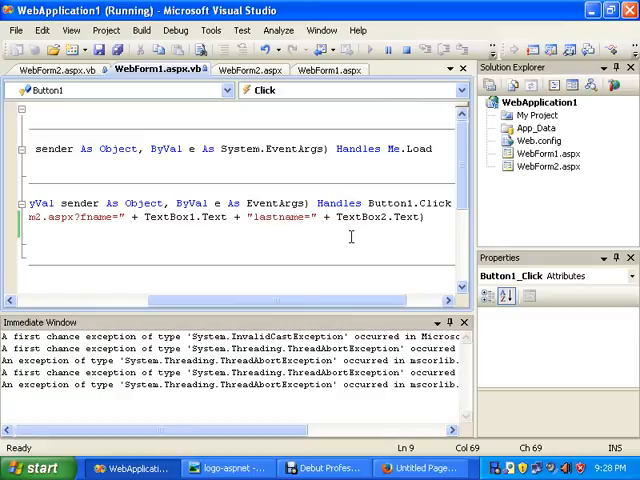
# Stop debugging and insert & before lastname= in the redirect URL.
pyautogui.click(404, 48)
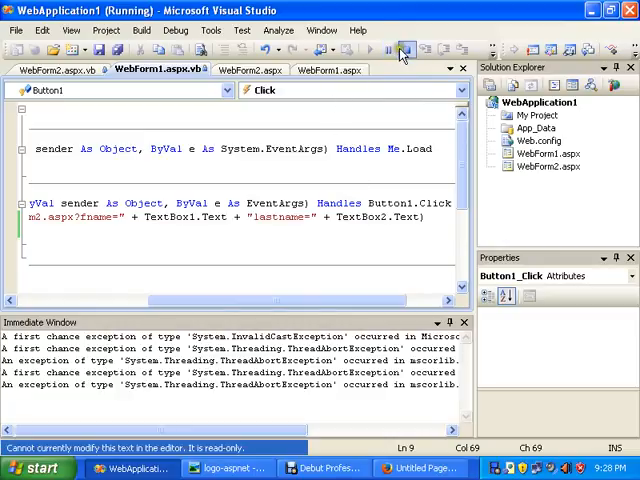
pyautogui.click(401, 47)
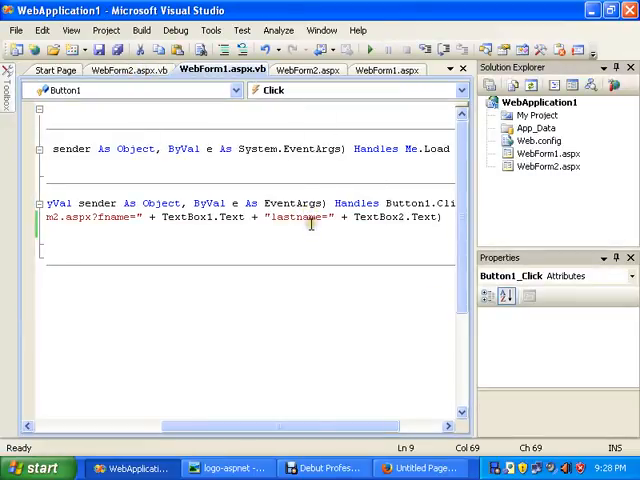
pyautogui.write('&')
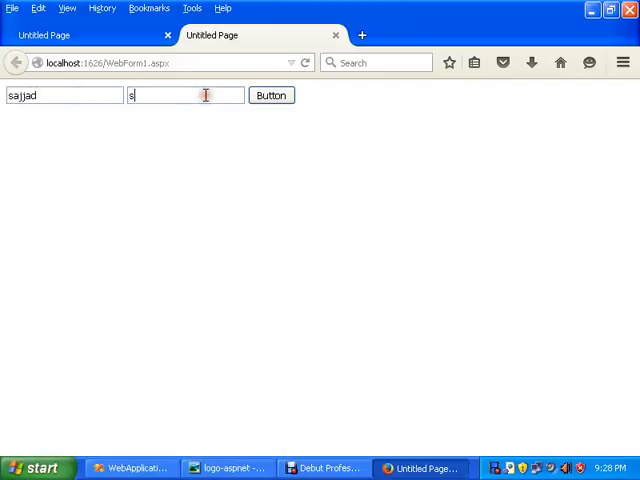
# Resubmit sajjad and shakir and confirm WebForm2 shows 'sajjad shakir'.
pyautogui.click(270, 96)
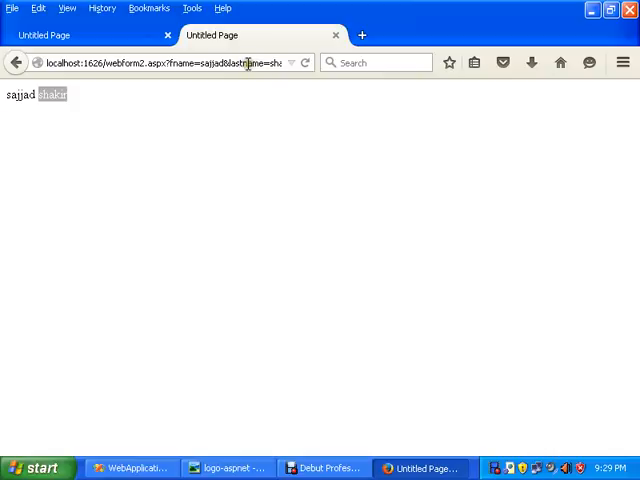
pyautogui.moveTo(240, 62)
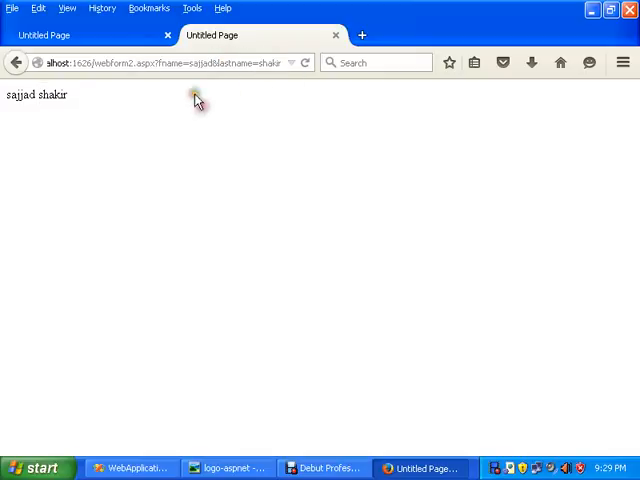
pyautogui.click(135, 467)
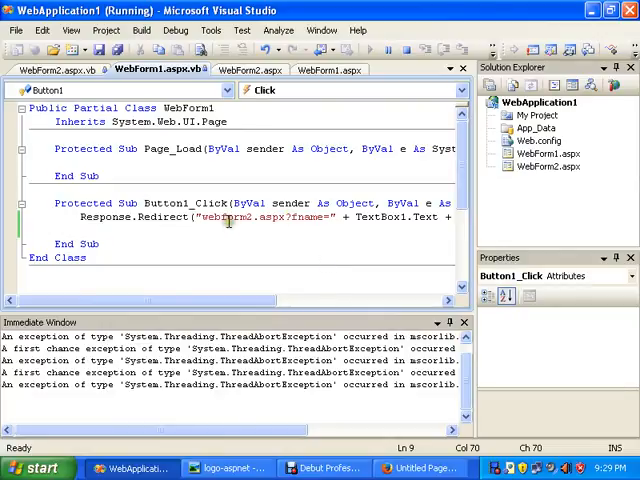
pyautogui.moveTo(247, 313)
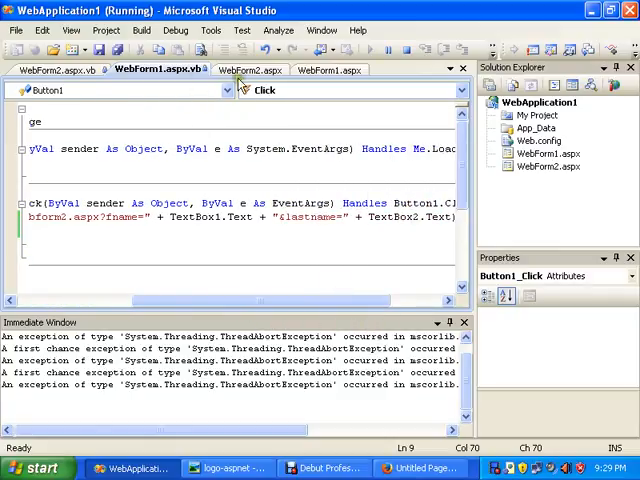
# Review WebForm2.aspx.vb's Page_Load code, then stop debugging WebApplication1.
pyautogui.click(50, 71)
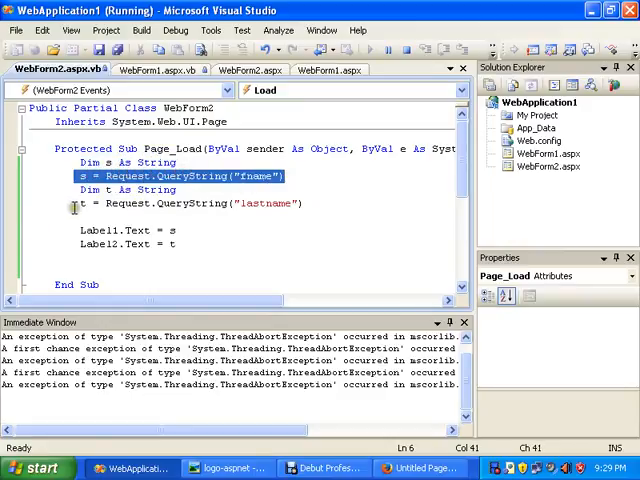
pyautogui.click(280, 221)
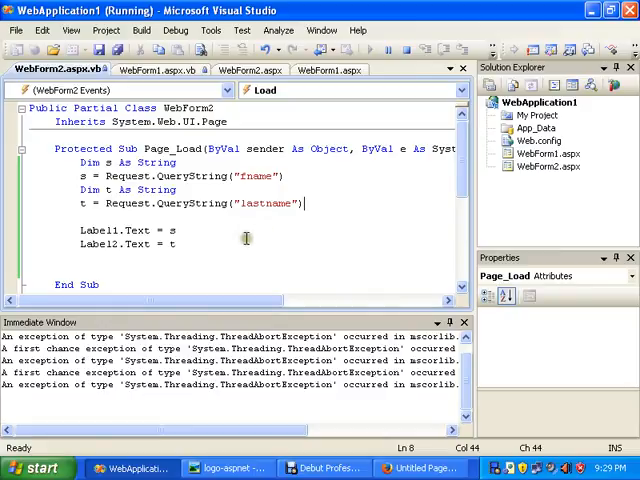
pyautogui.click(178, 243)
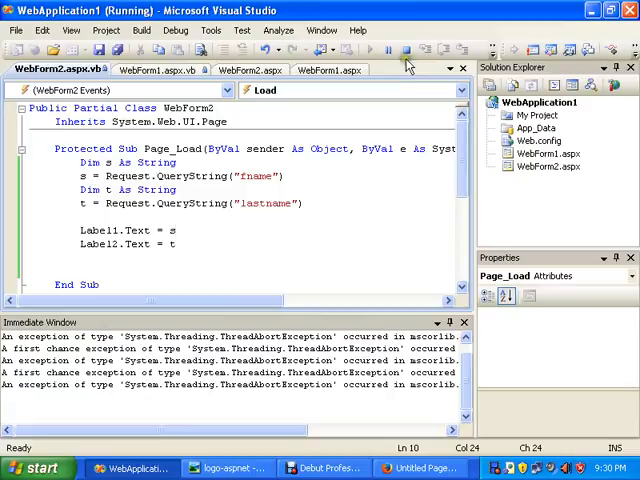
pyautogui.click(408, 49)
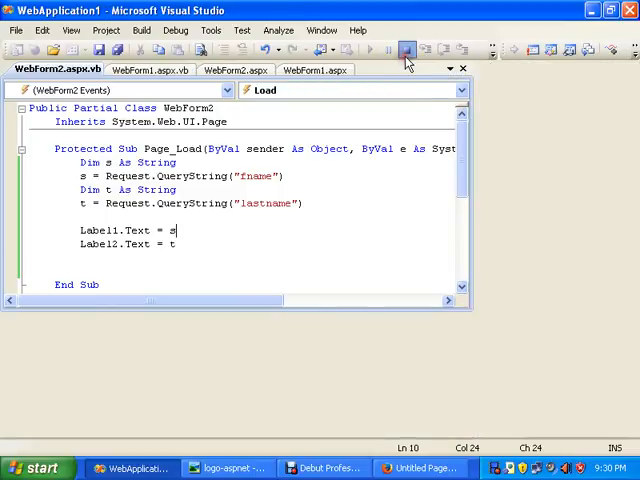